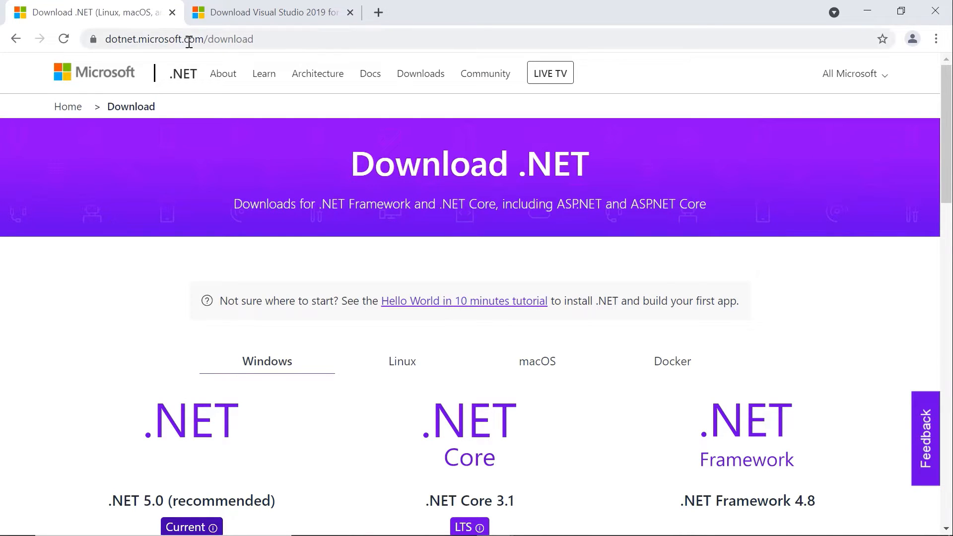
mouse_move(276, 46)
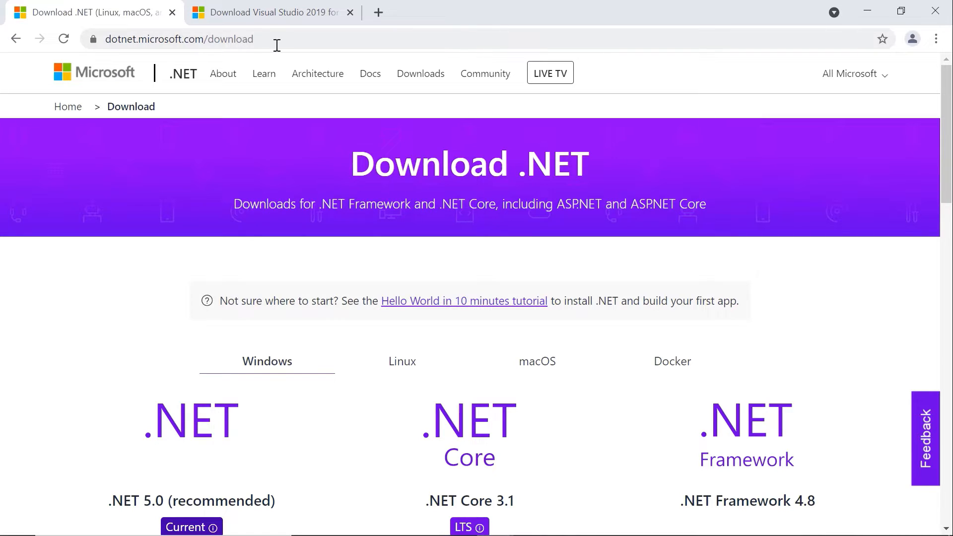
mouse_move(104, 248)
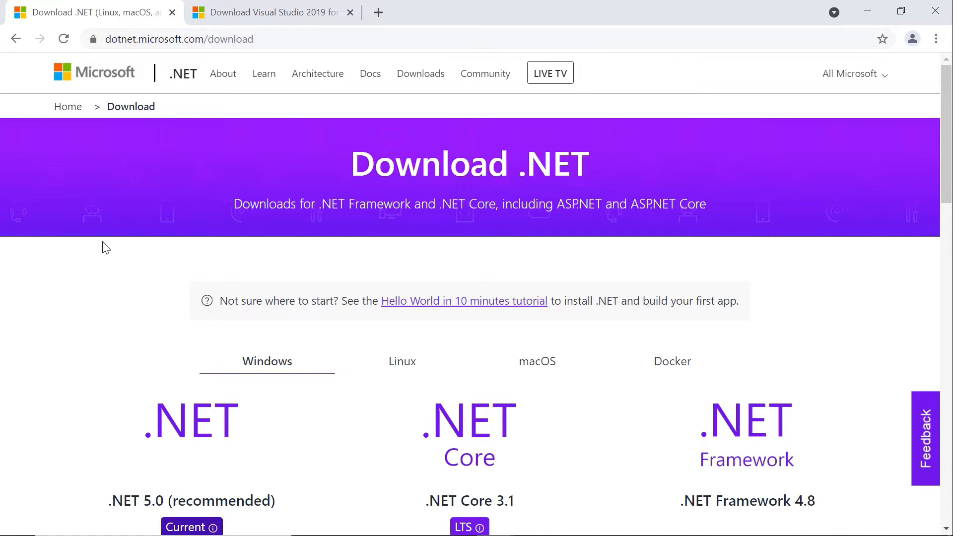
Step: Review the Visual Studio 2019 downloads page listing Community, Professional and Enterprise editions
scroll(down, 3)
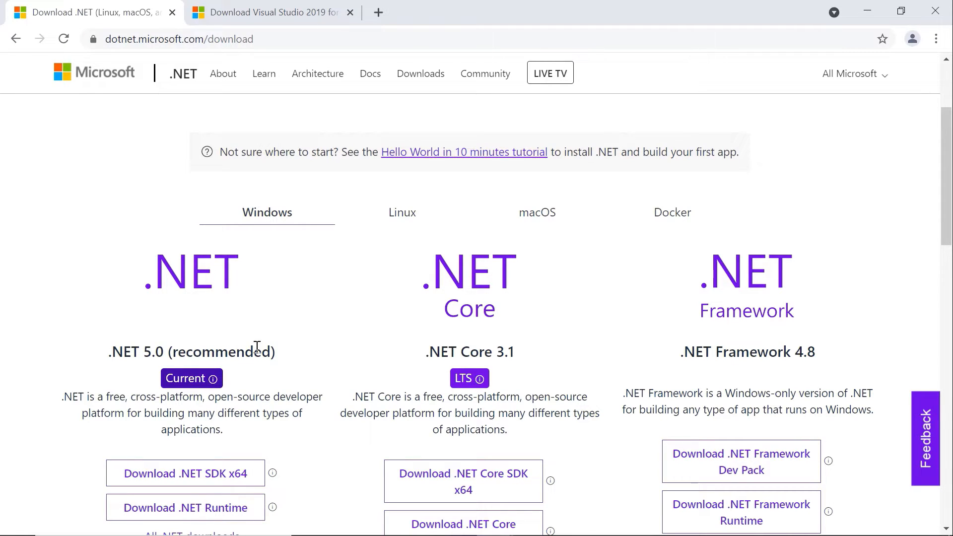
scroll(down, 3)
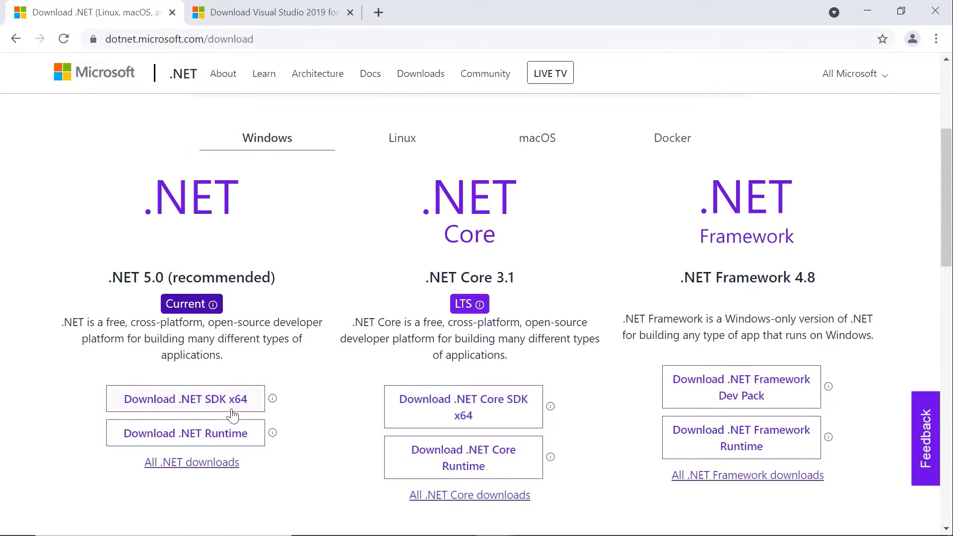
mouse_move(327, 406)
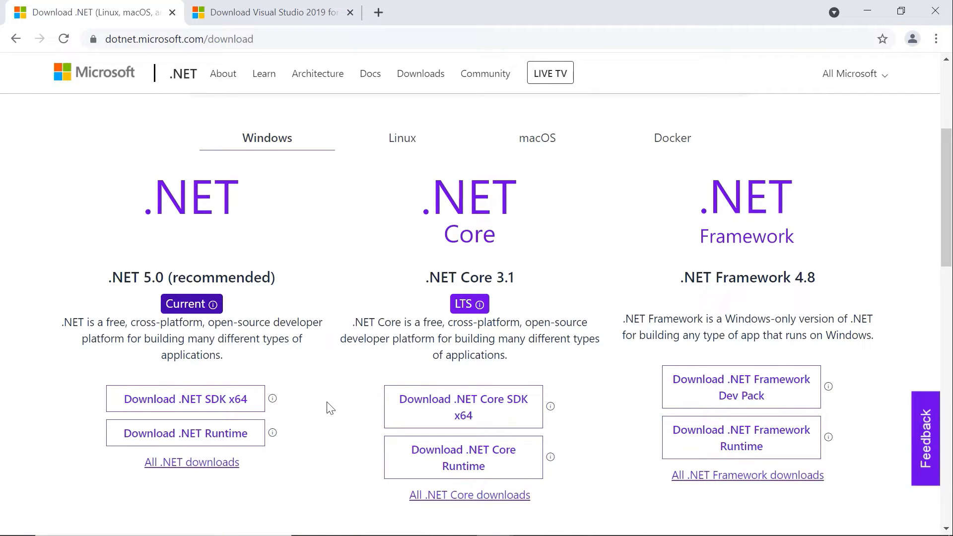
mouse_move(312, 416)
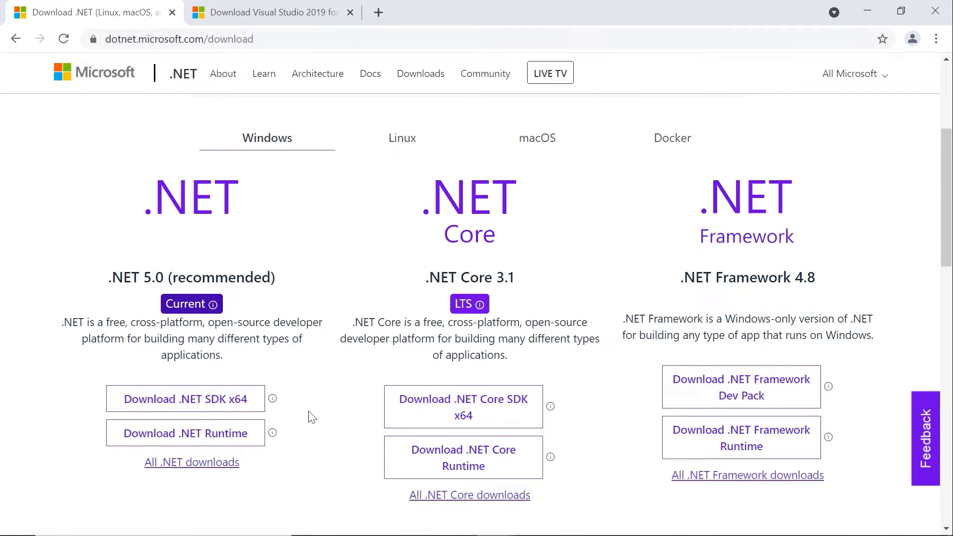
mouse_move(321, 432)
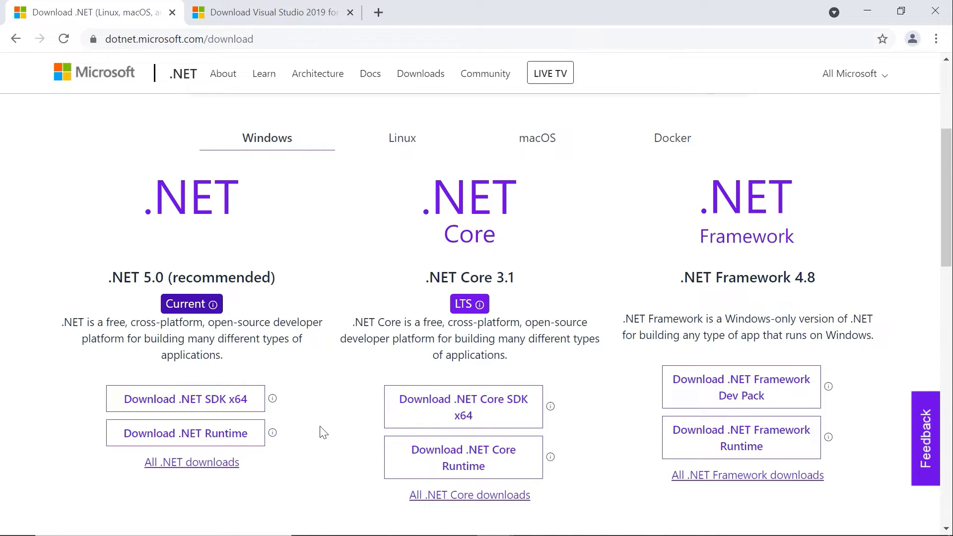
click(275, 13)
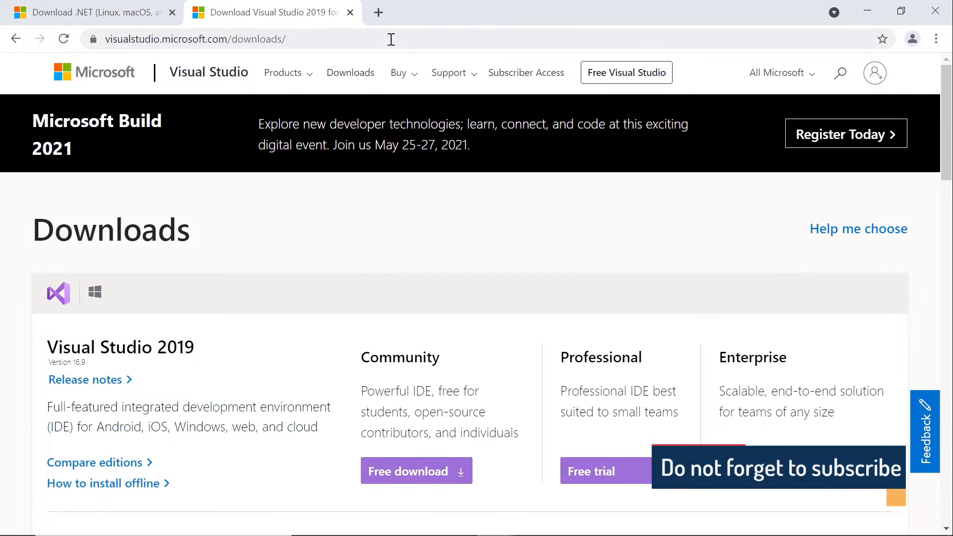
scroll(down, 3)
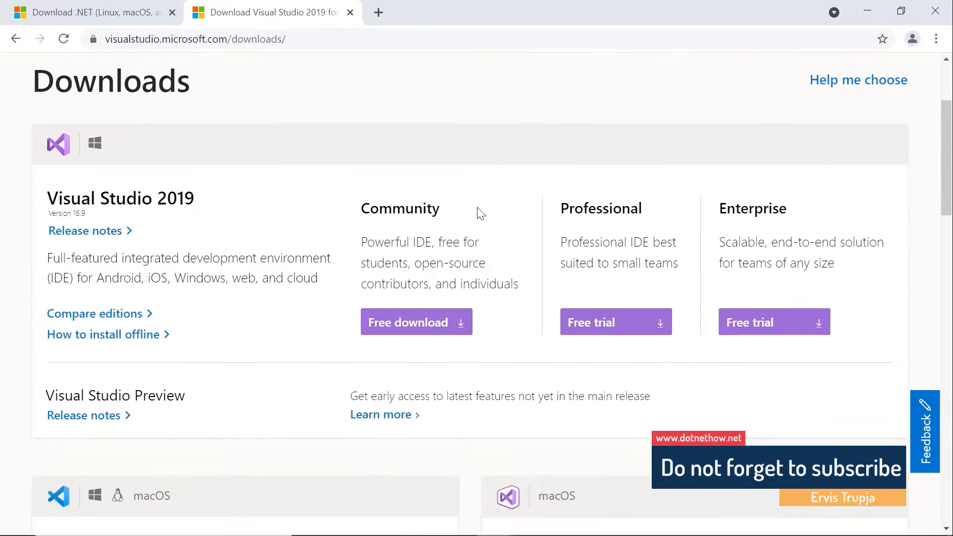
mouse_move(472, 213)
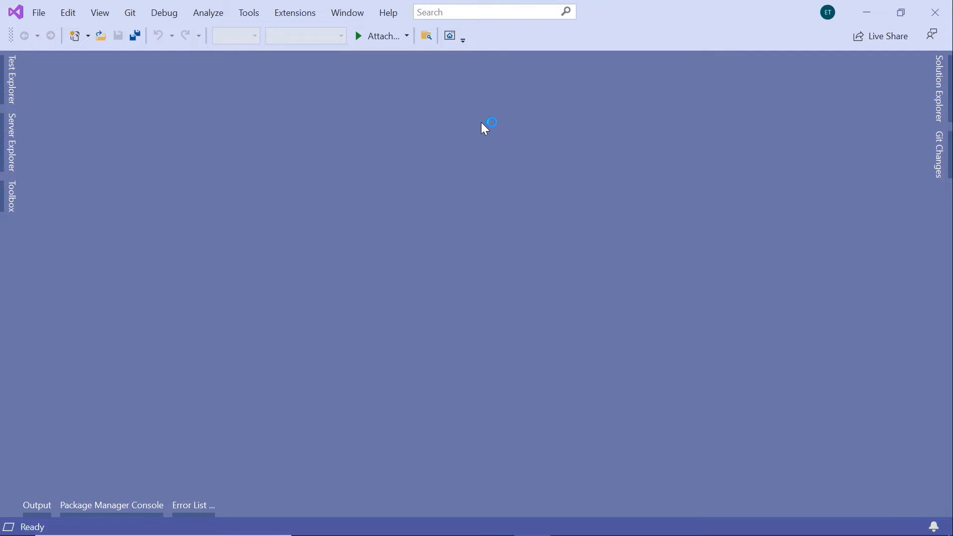
Step: Start a new project from the File menu to reach the Create a new project window
click(39, 13)
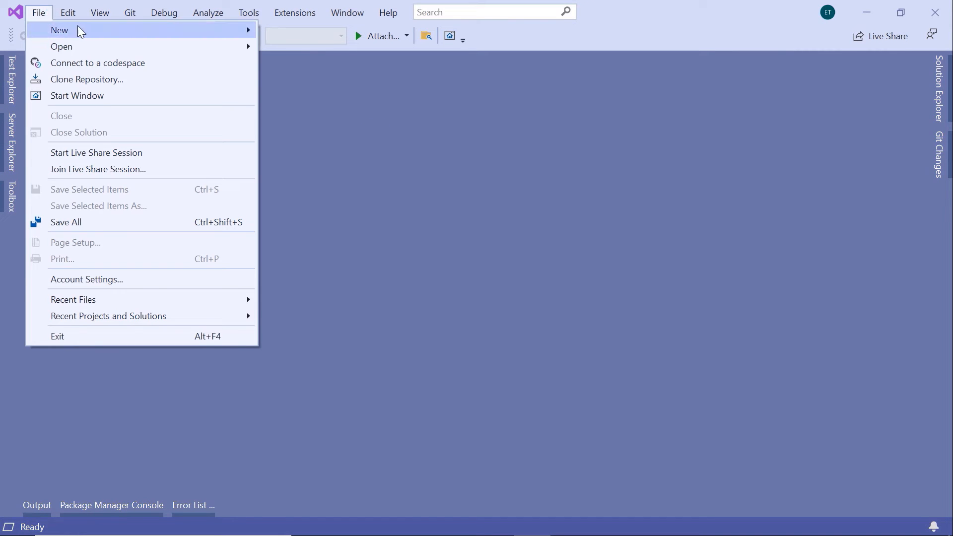
click(58, 30)
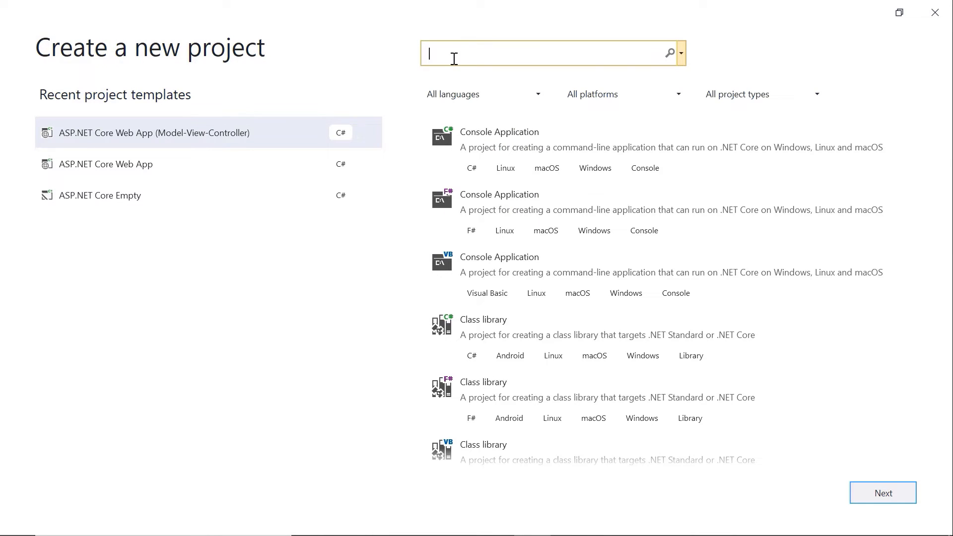
Step: Search templates for mvc and choose C# ASP.NET Core Web App (Model-View-Controller)
text(mvc)
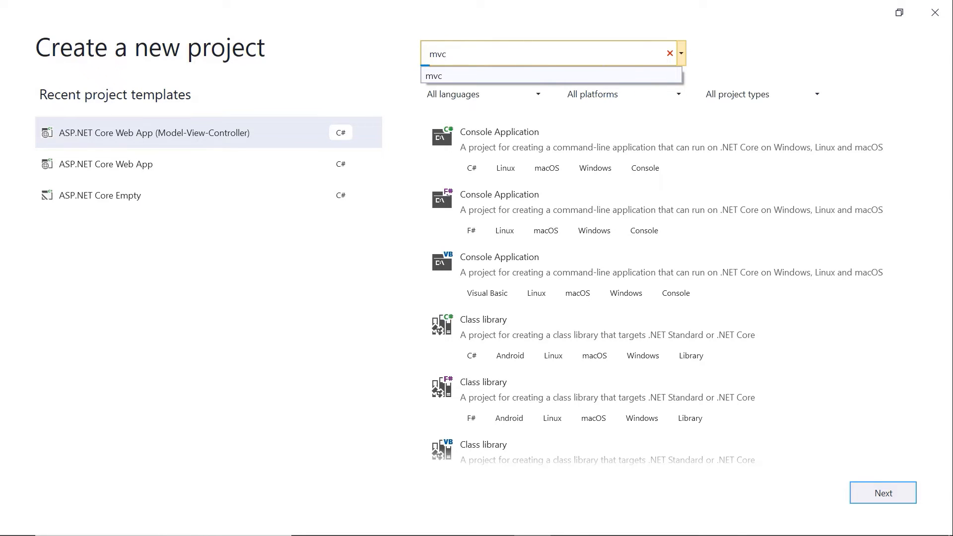
key(Enter)
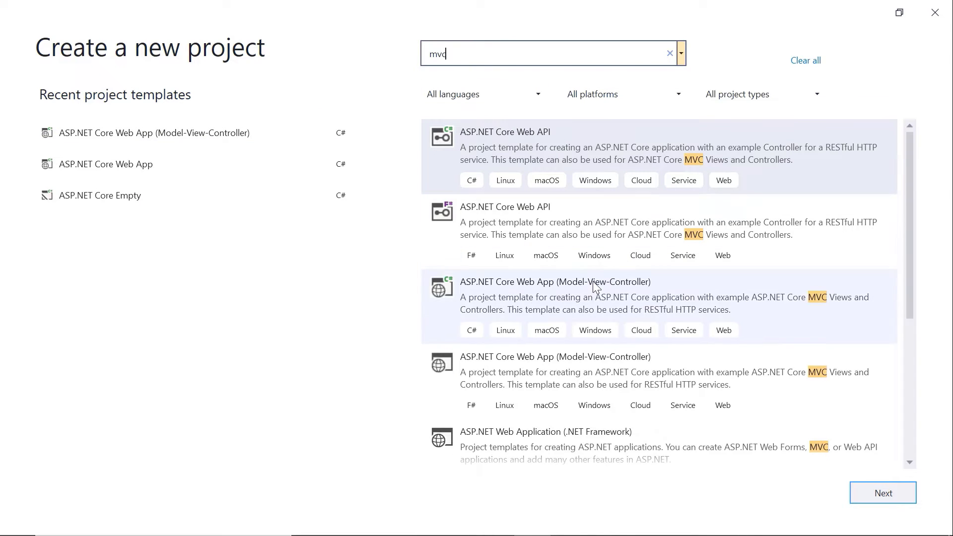
mouse_move(528, 306)
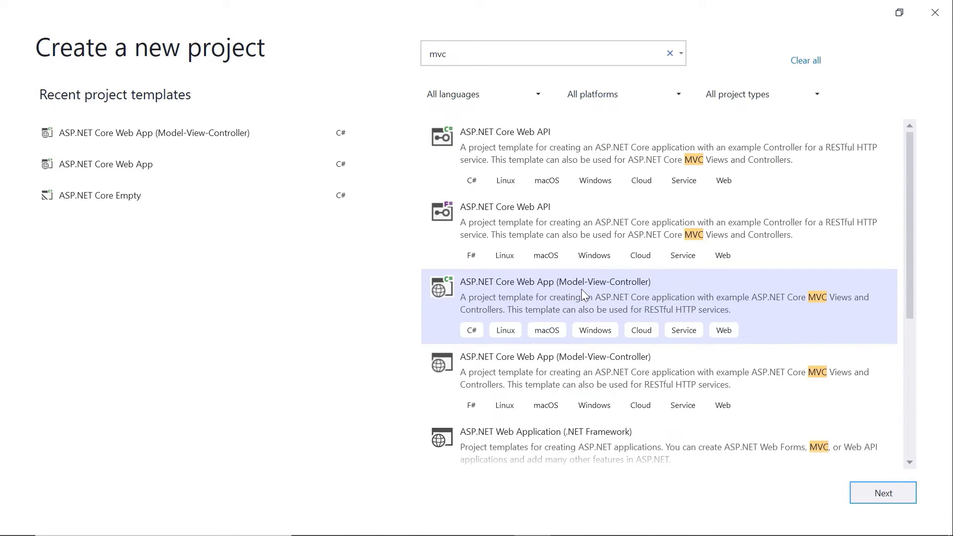
mouse_move(639, 292)
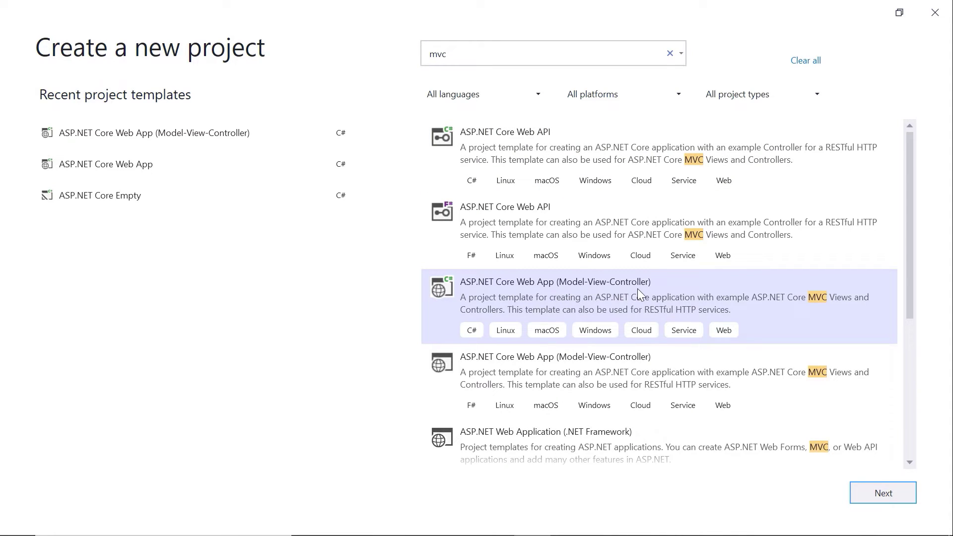
mouse_move(734, 284)
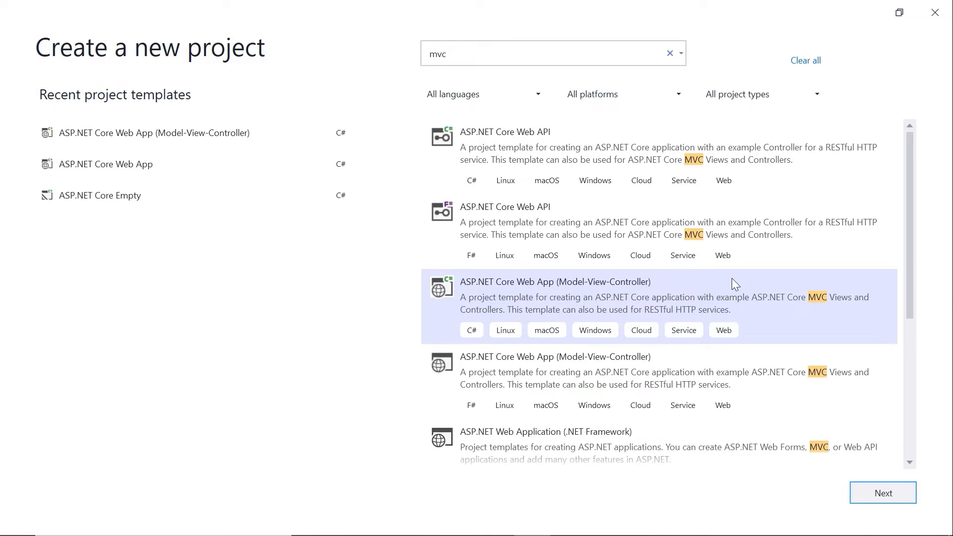
scroll(down, 3)
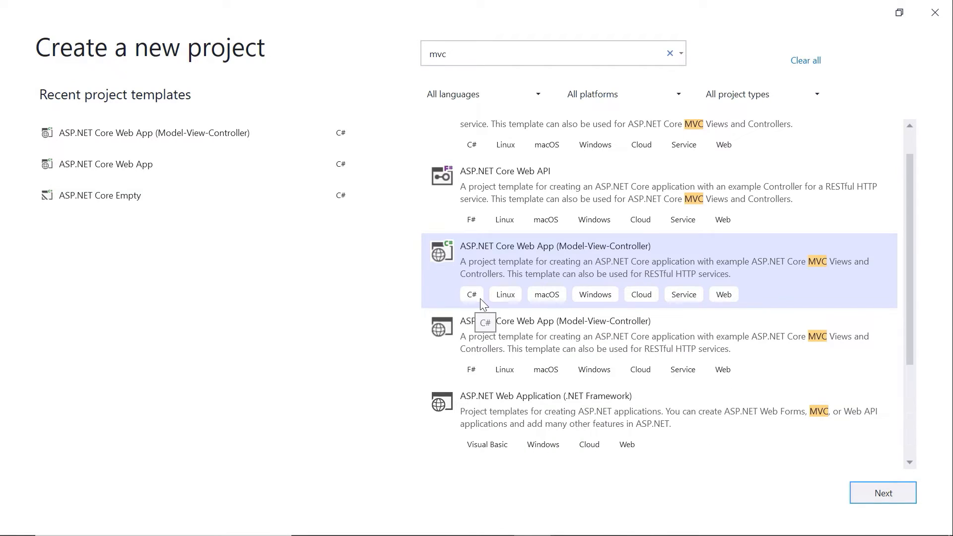
mouse_move(492, 306)
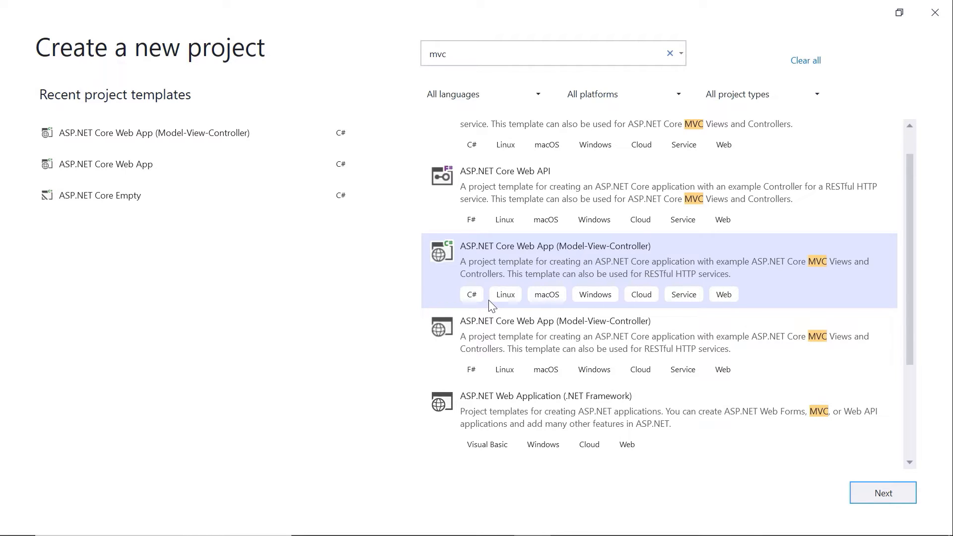
mouse_move(696, 285)
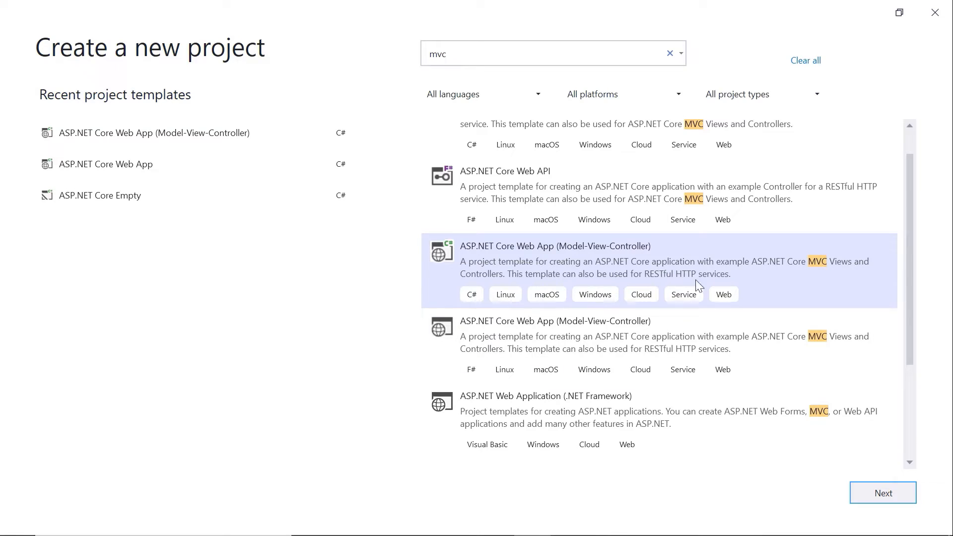
click(883, 492)
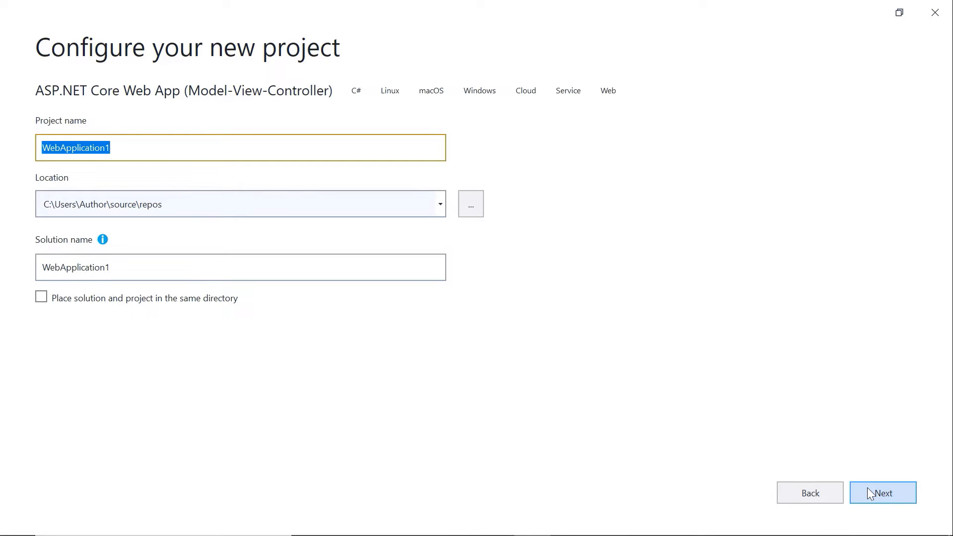
Step: Name the project and solution eTickets and continue to Additional information
text(eTickets)
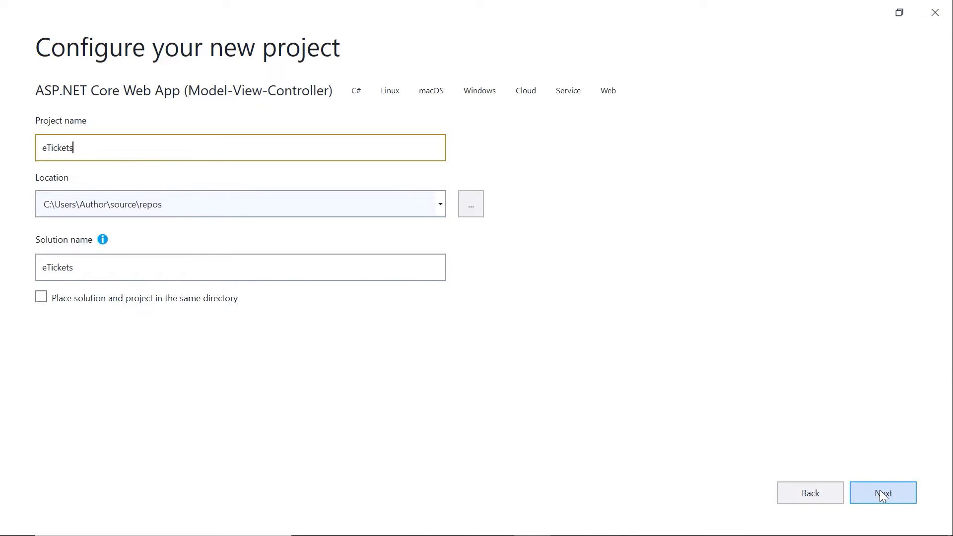
click(882, 492)
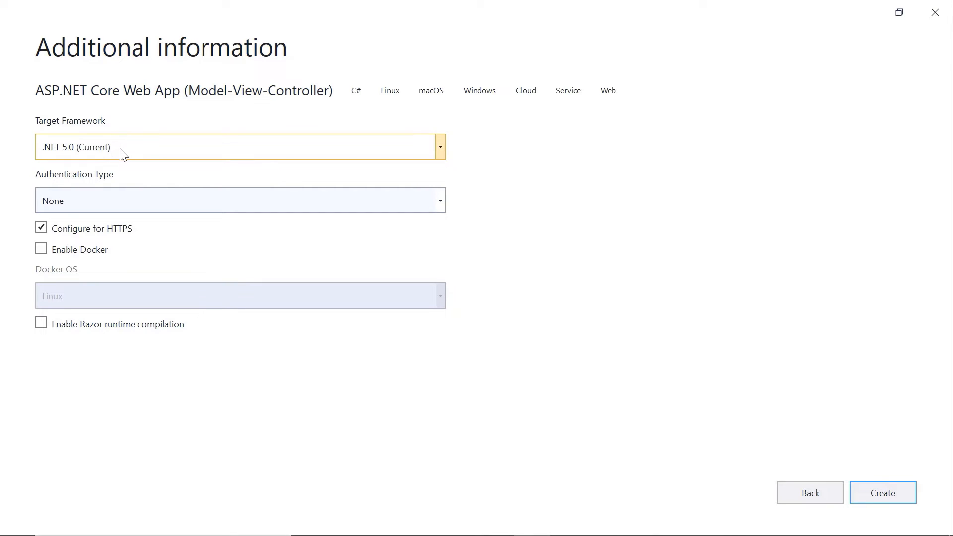
Step: Keep .NET 5.0, no authentication and HTTPS enabled, then create the project
click(440, 147)
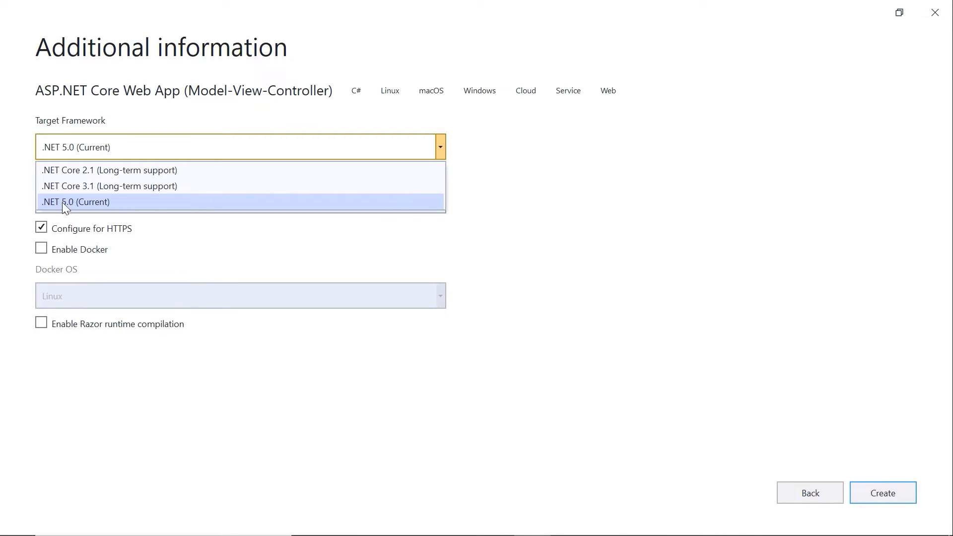
mouse_move(99, 207)
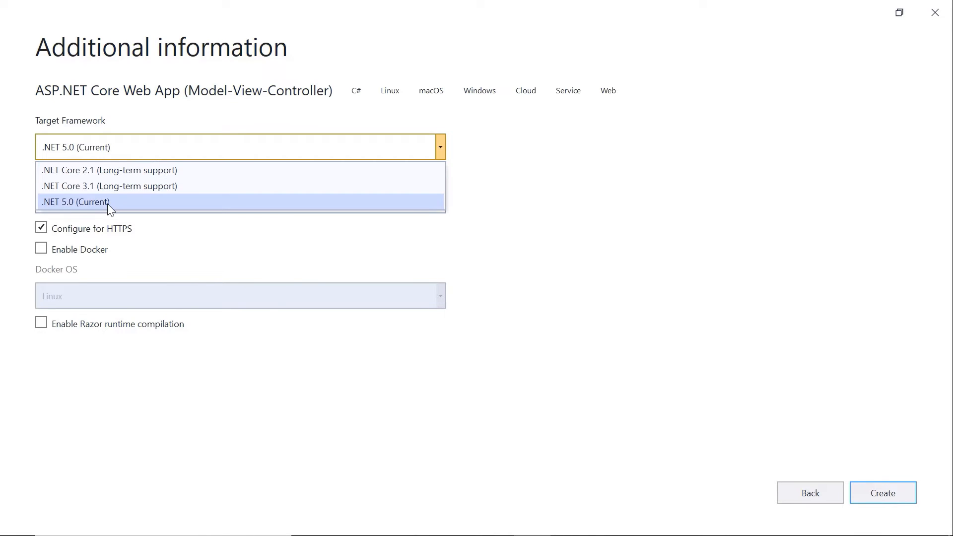
click(80, 202)
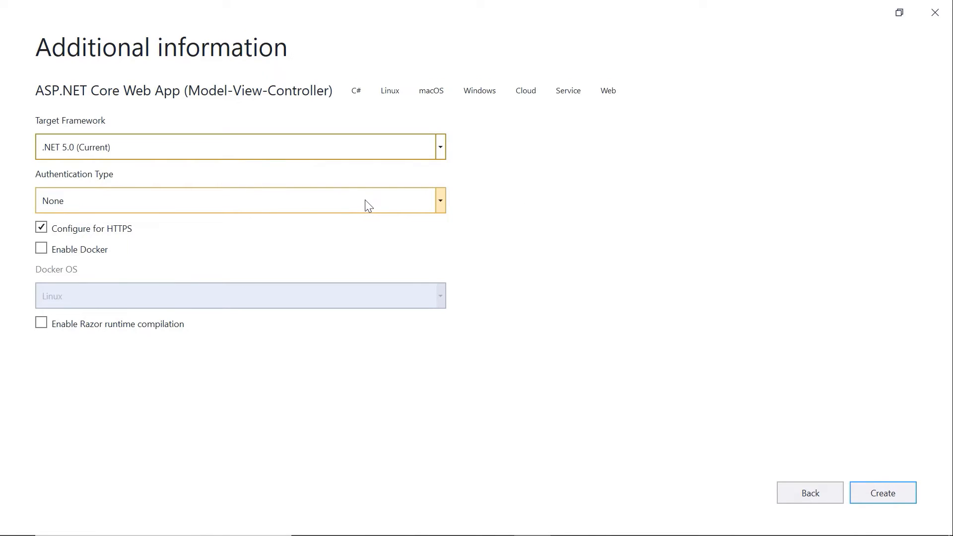
mouse_move(352, 207)
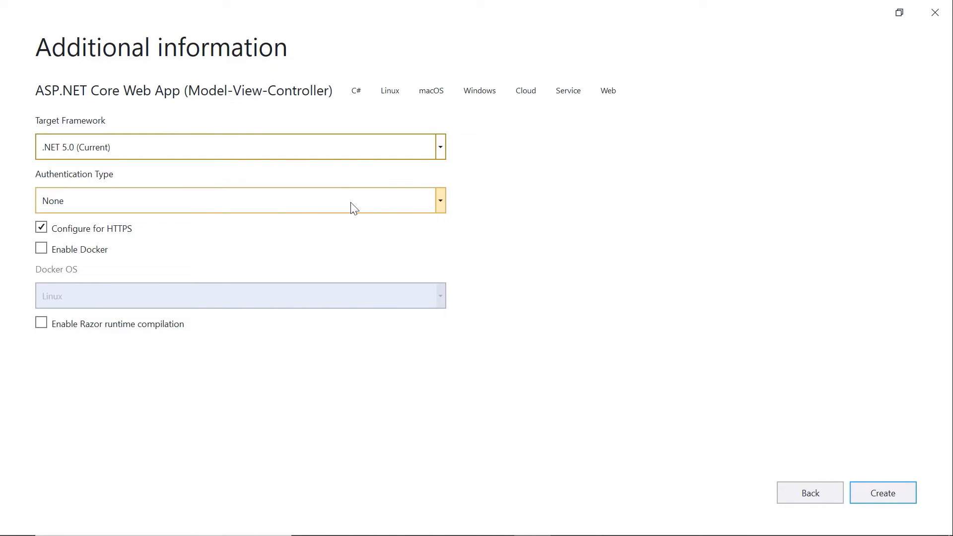
mouse_move(167, 238)
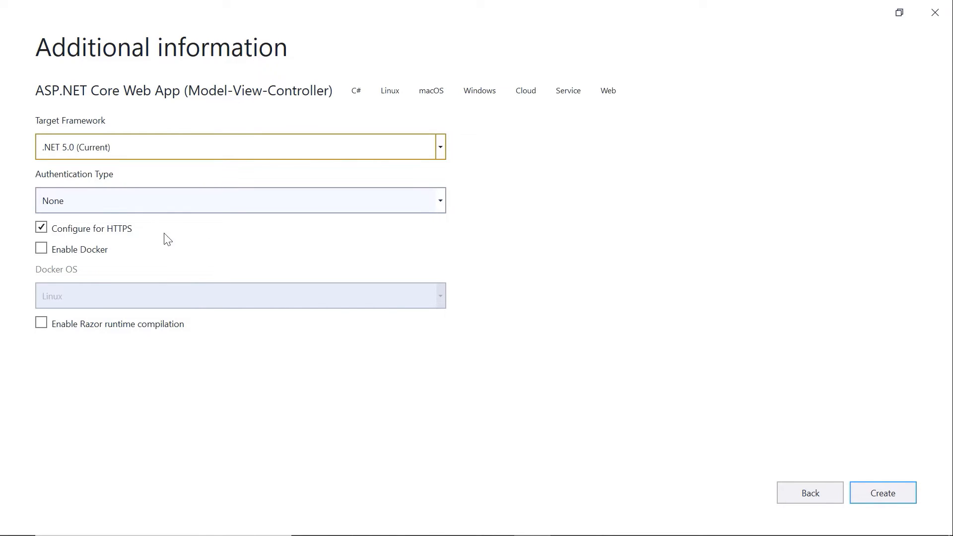
mouse_move(155, 256)
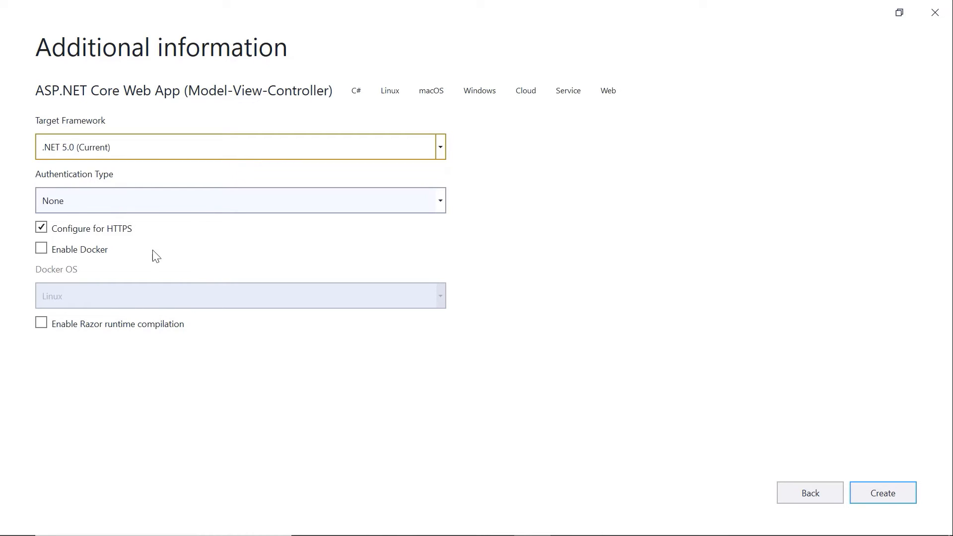
mouse_move(602, 355)
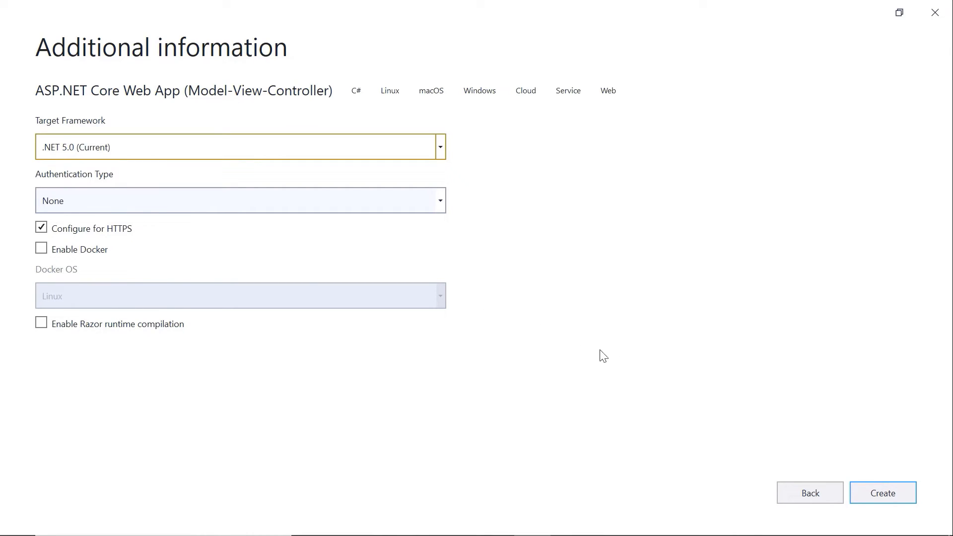
click(882, 506)
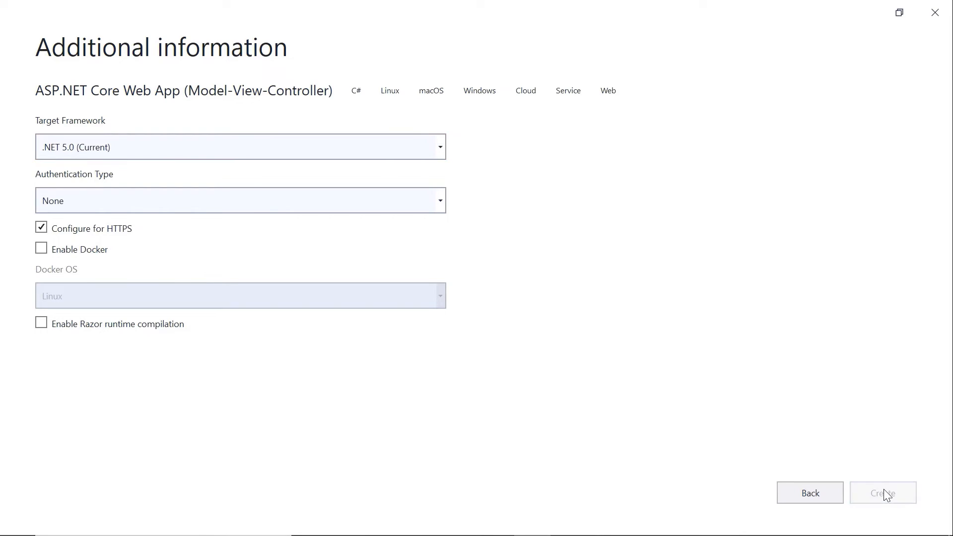
mouse_move(870, 481)
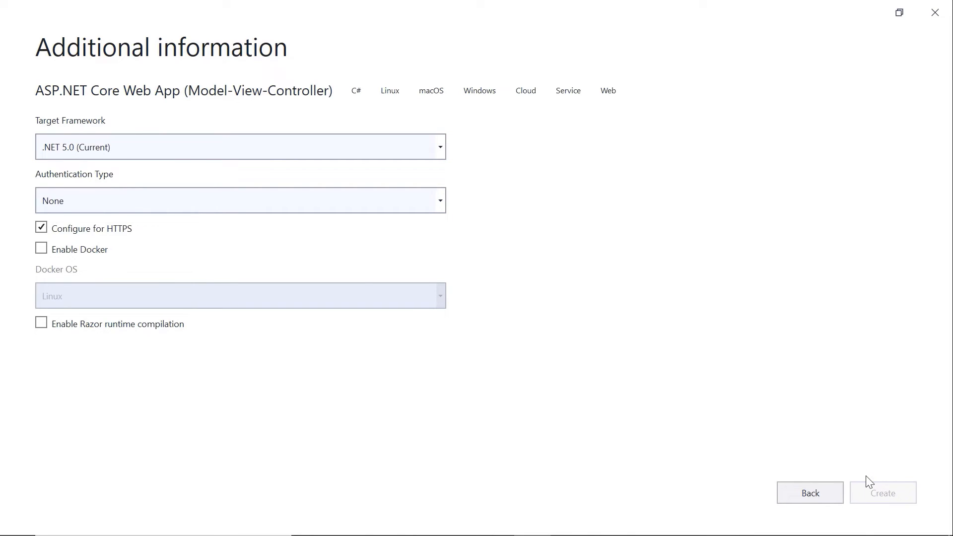
Step: Show the eTickets solution tree with Controllers, Models, Views, Program.cs and Startup.cs
click(884, 492)
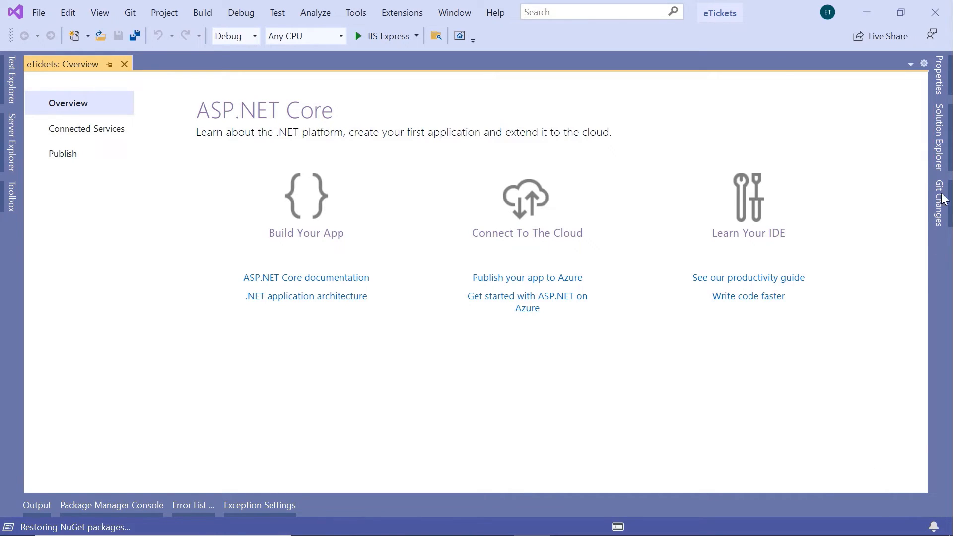
click(937, 134)
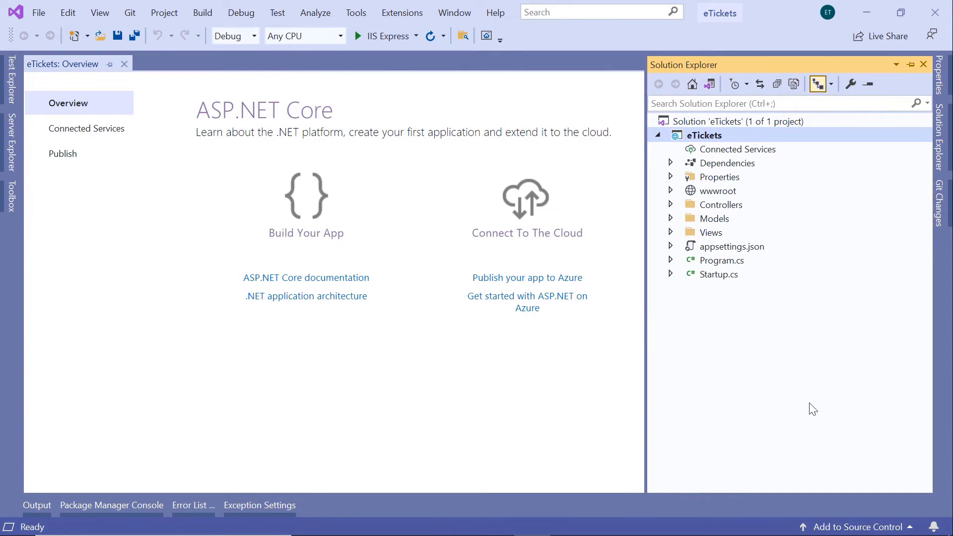
mouse_move(847, 467)
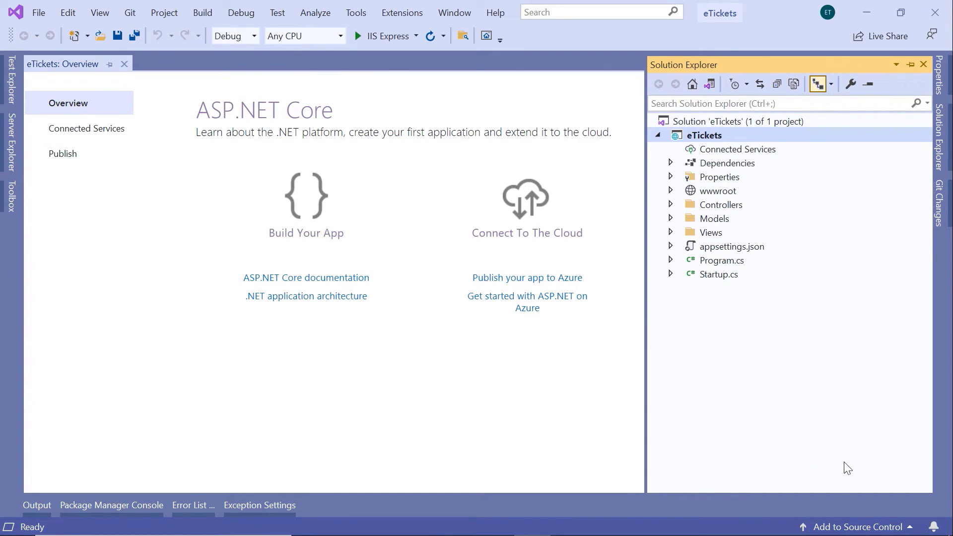
mouse_move(855, 533)
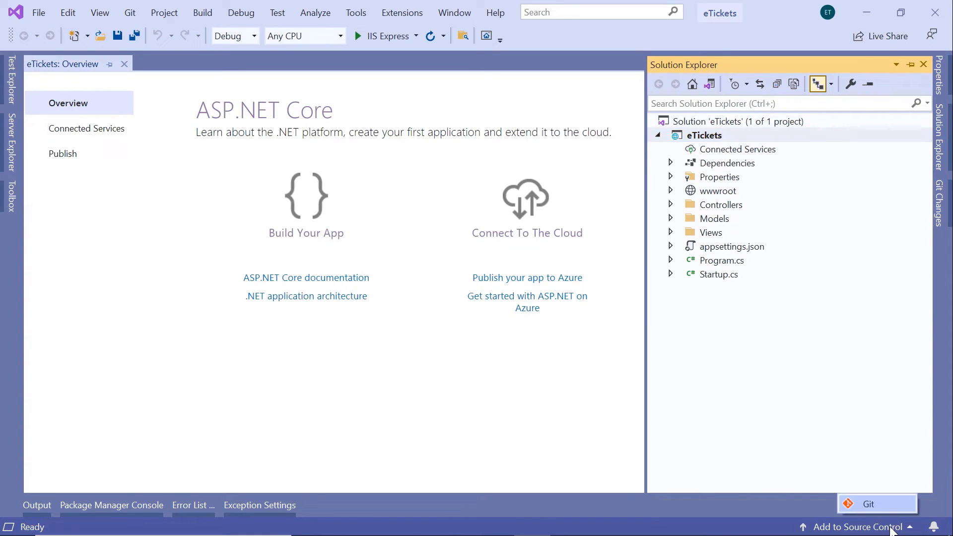
mouse_move(875, 507)
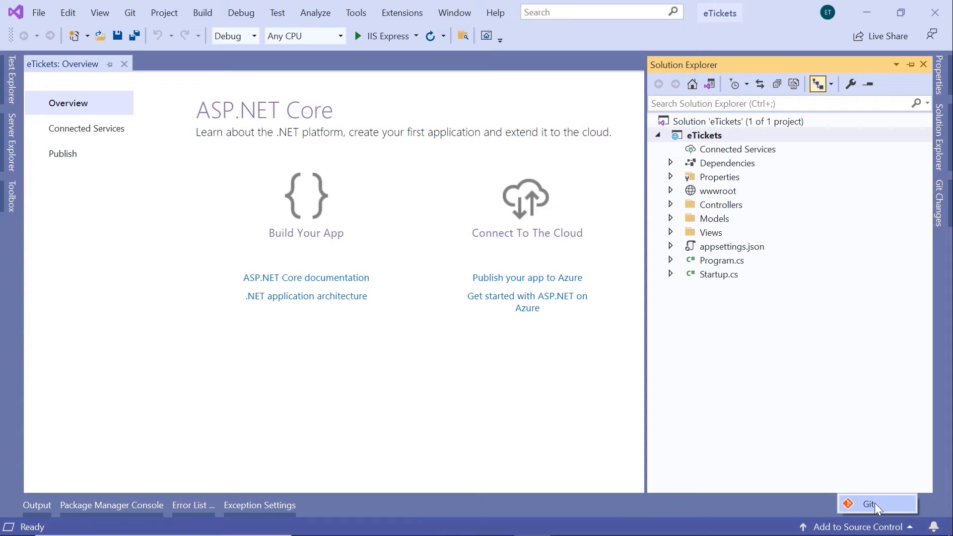
Step: Set up a public Git repository named complete-ecommerce-aspnet-mvc-application for eTickets
click(873, 504)
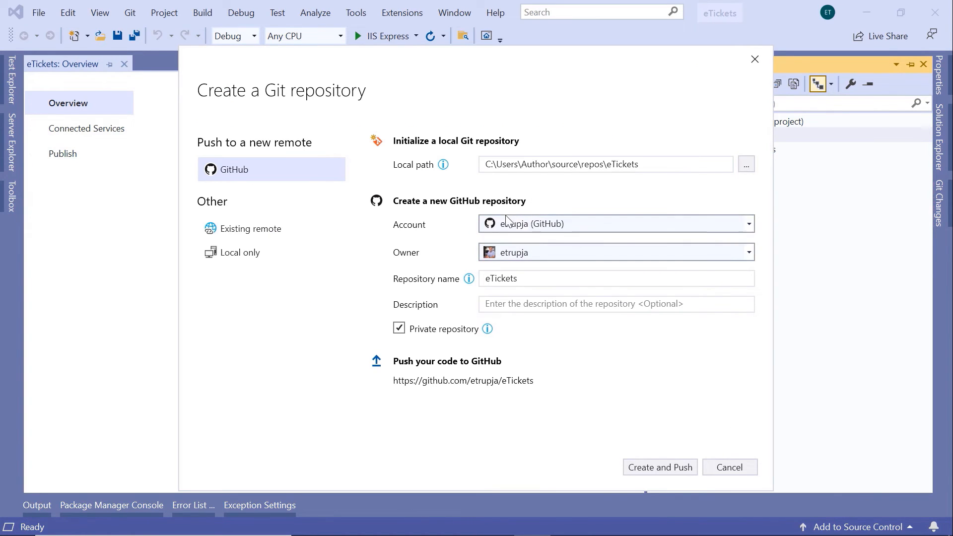
mouse_move(510, 250)
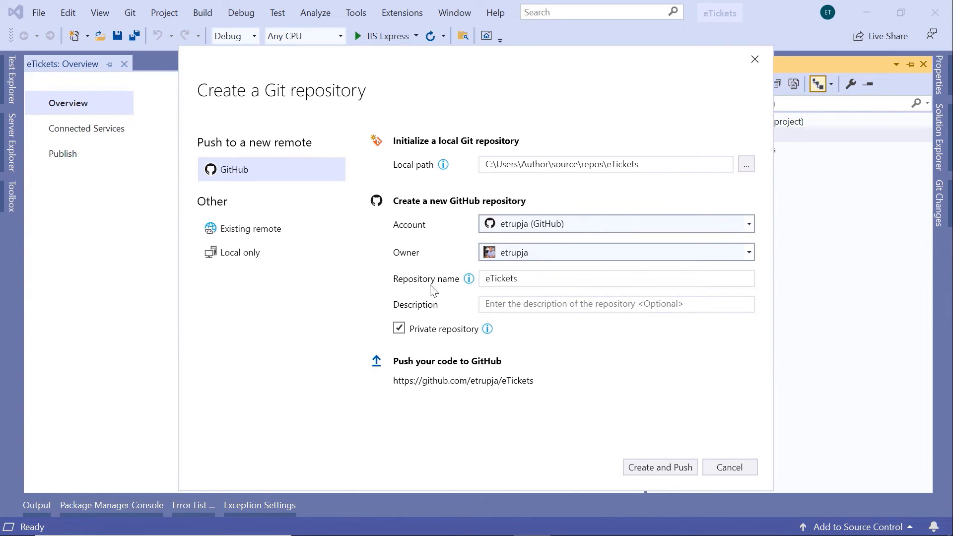
double_click(499, 278)
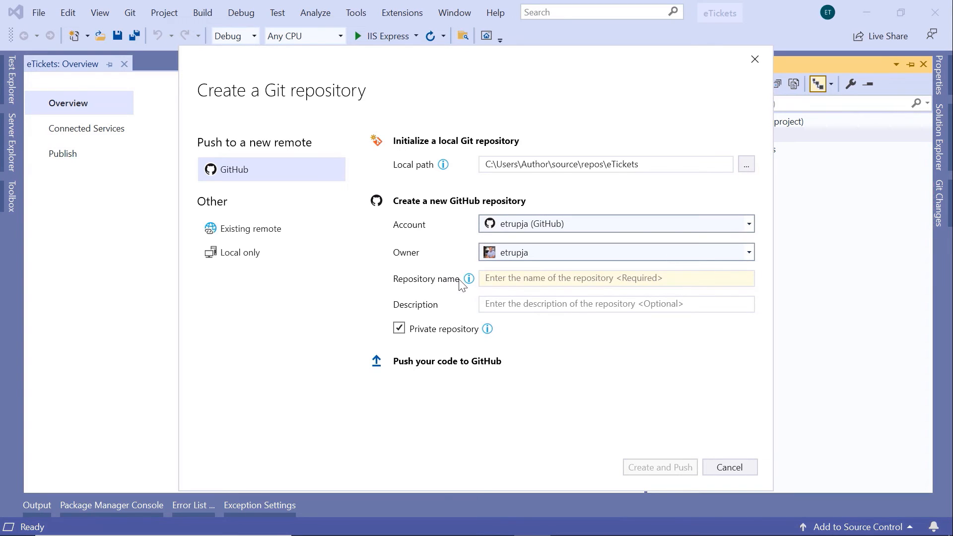
text(complete-)
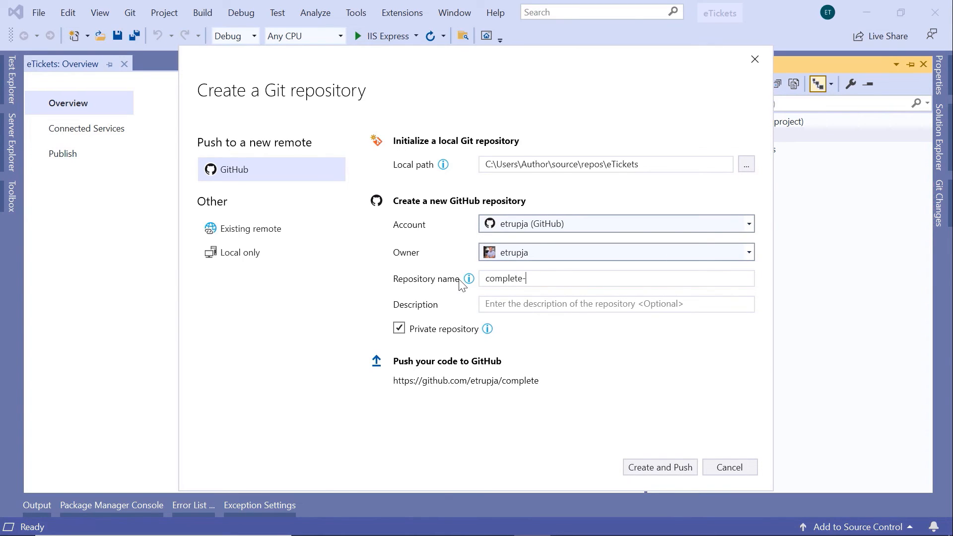
text(ecommerce)
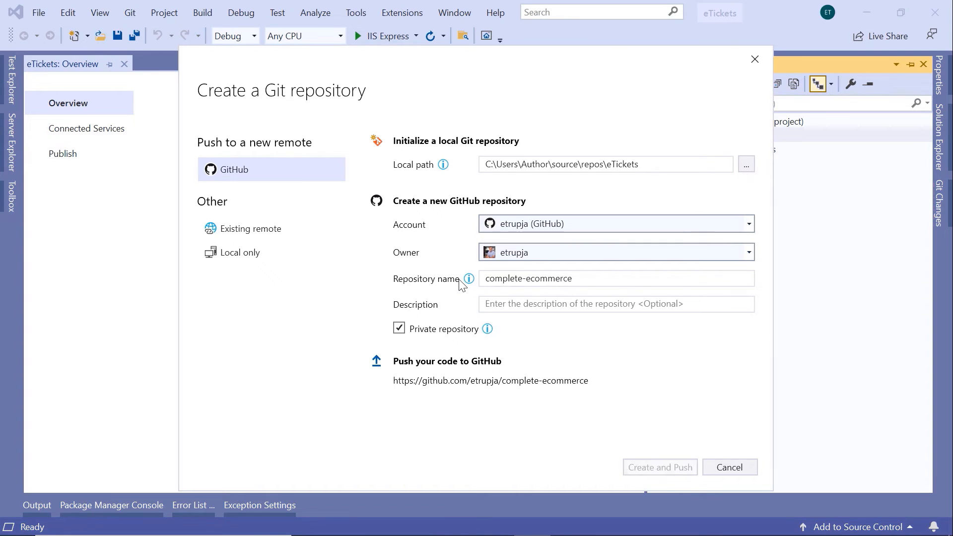
text(-)
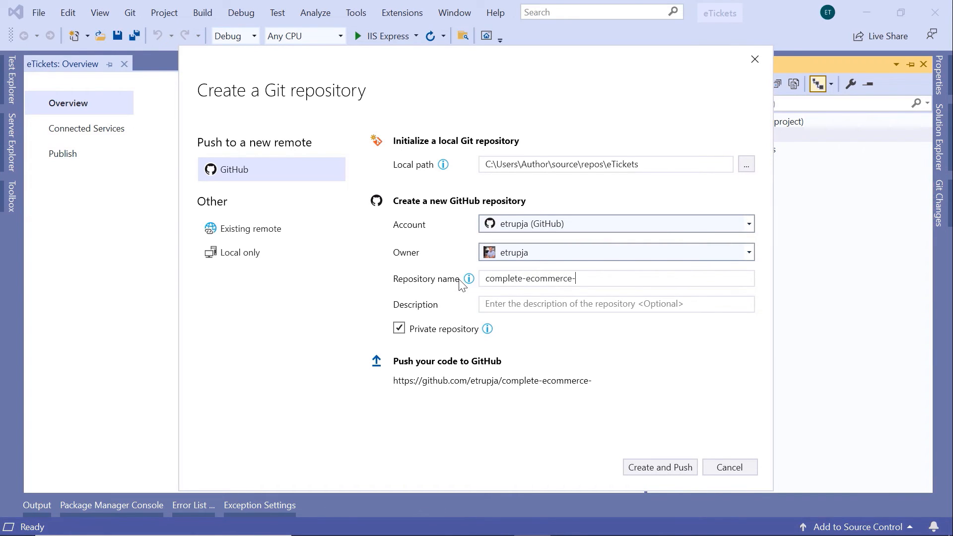
text(aspnet-mvc-application)
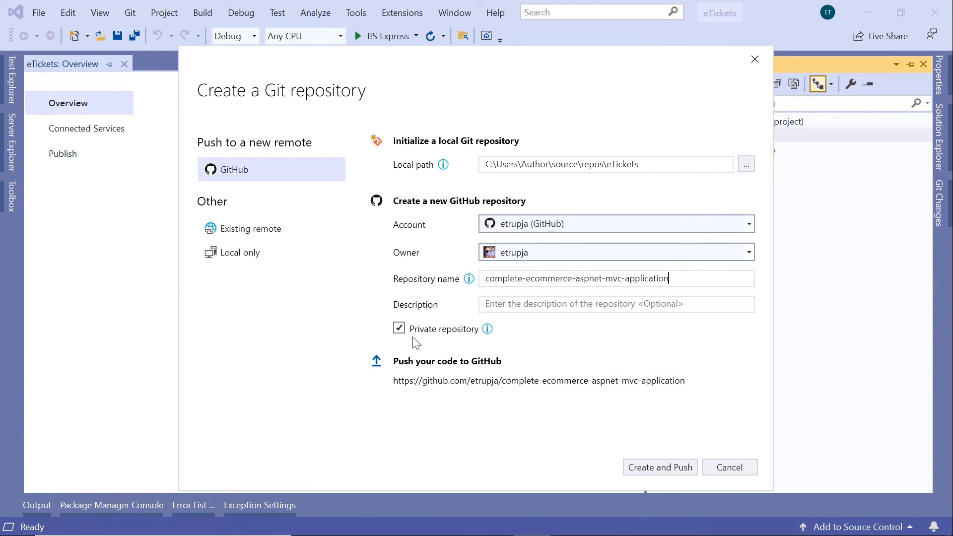
click(399, 328)
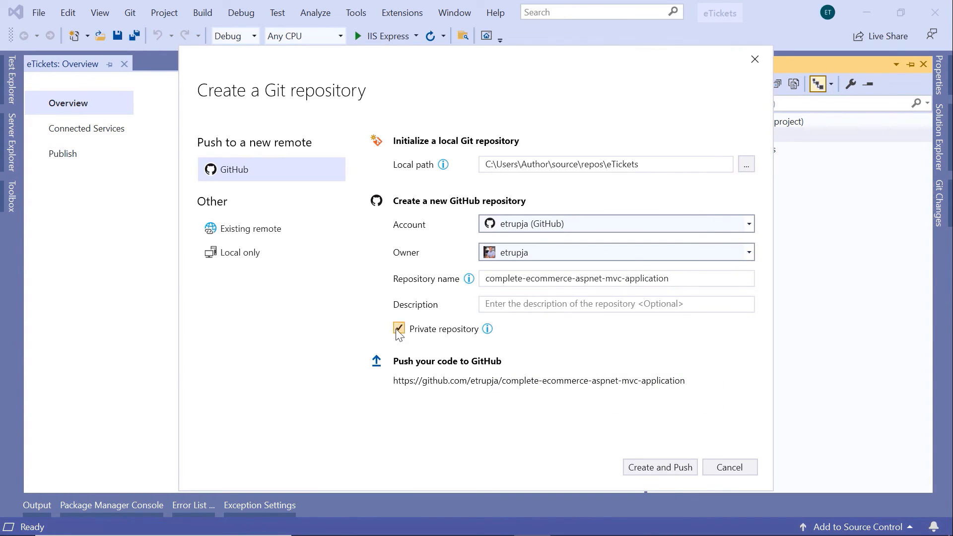
click(399, 328)
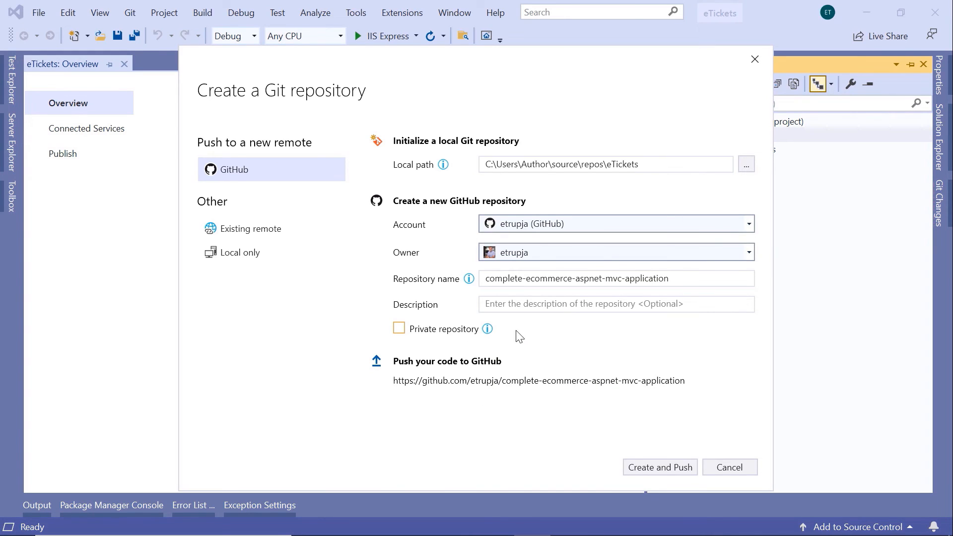
mouse_move(674, 473)
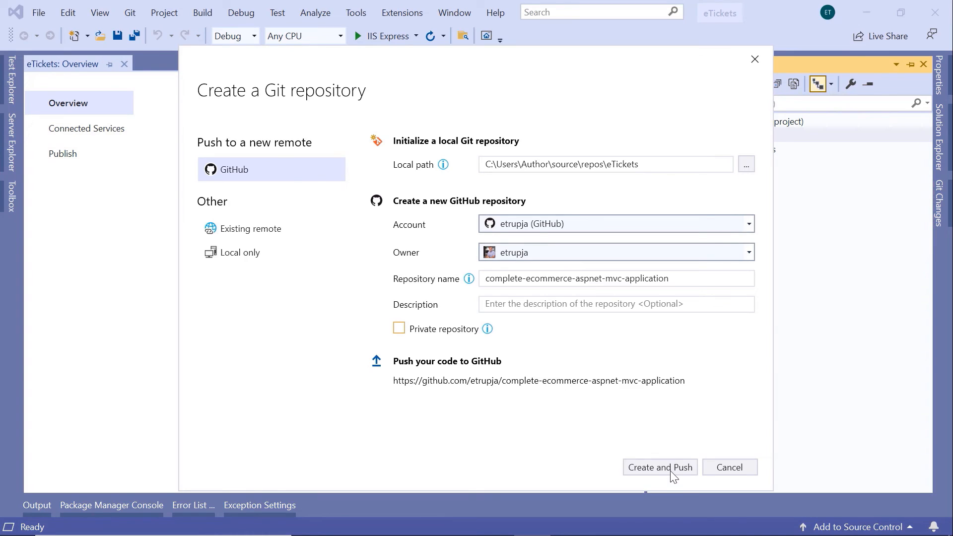
Step: Create and push the repository, then list the GitHub profile's repositories showing it at top
click(660, 466)
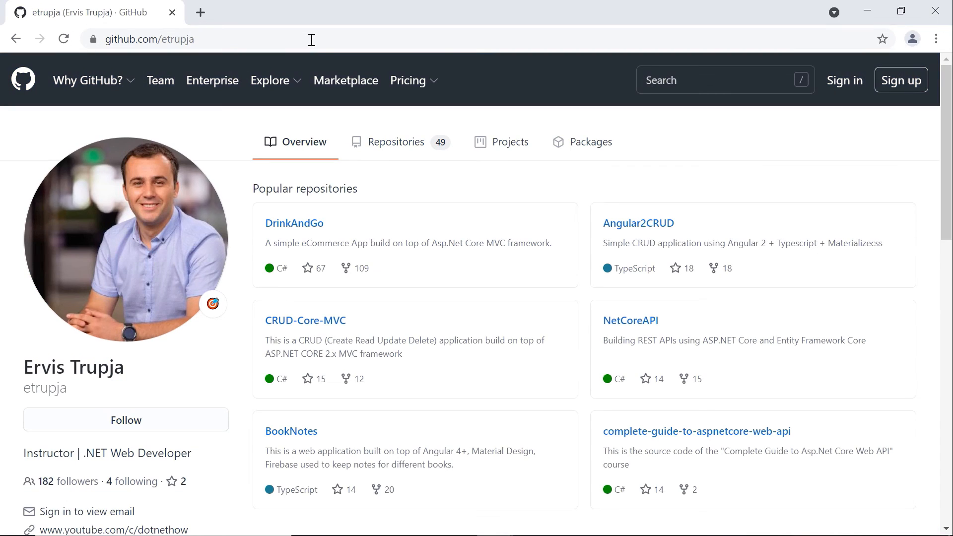
mouse_move(407, 136)
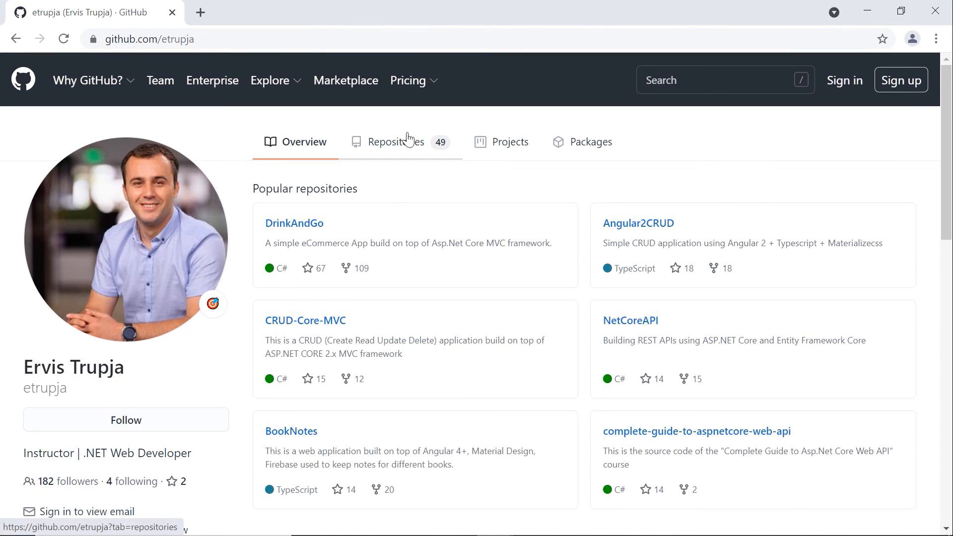
click(397, 142)
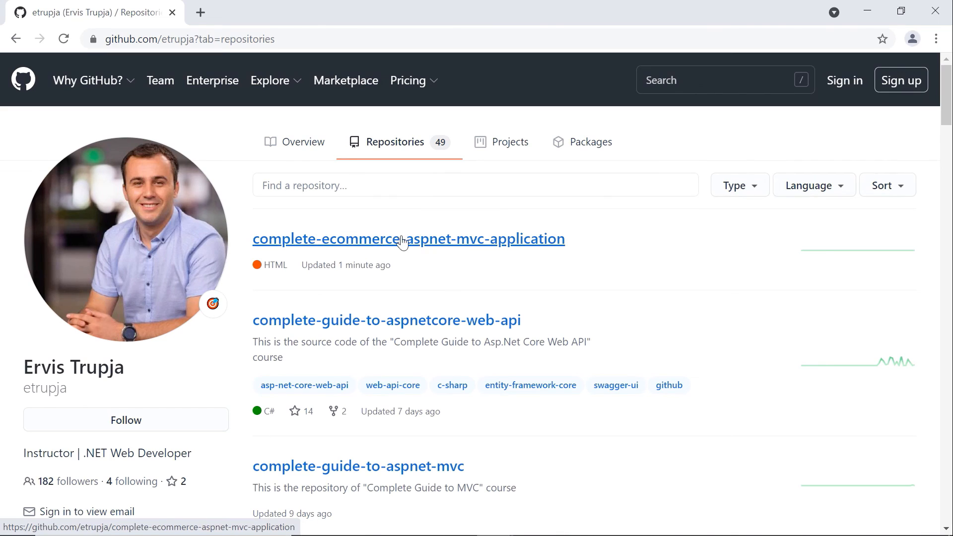
mouse_move(421, 246)
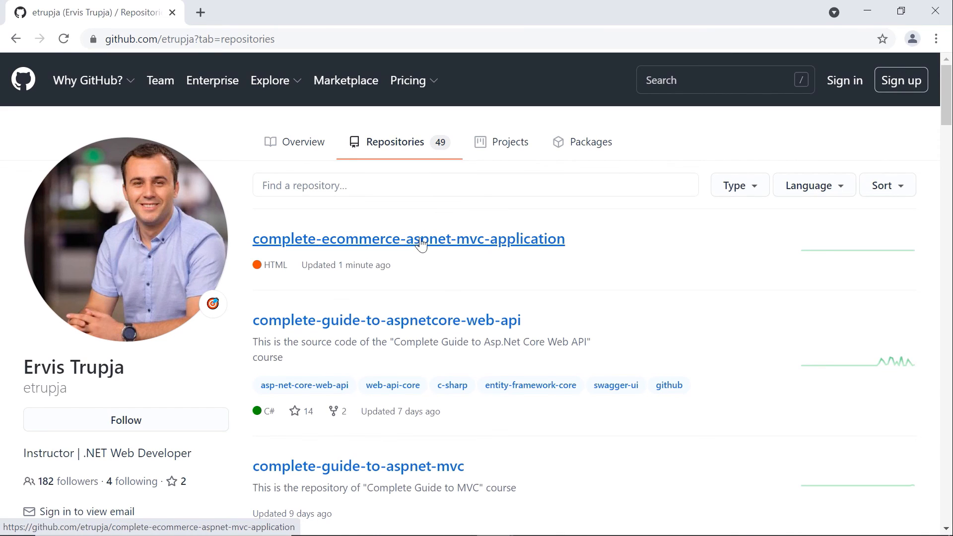
Step: View the pushed eTickets folder in the complete-ecommerce-aspnet-mvc-application repository on GitHub
click(417, 238)
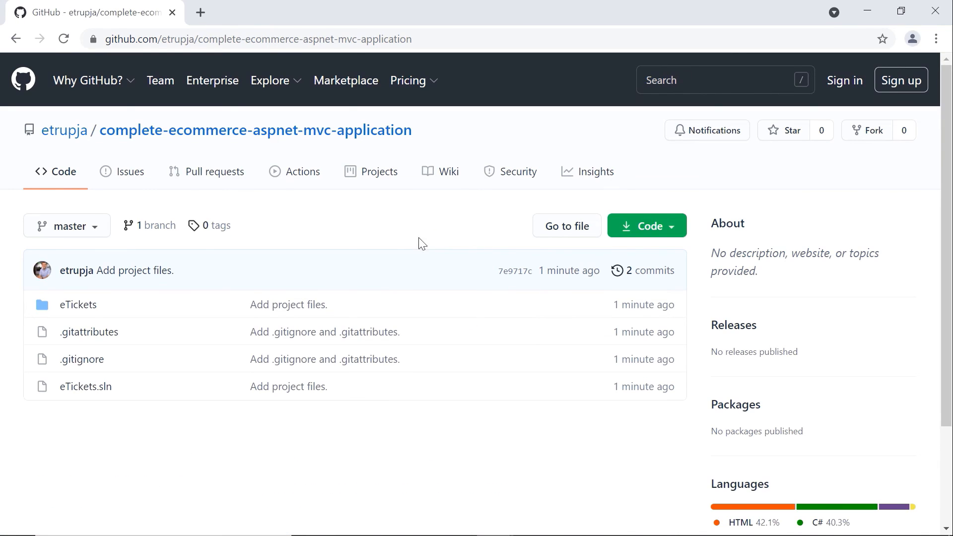
click(78, 305)
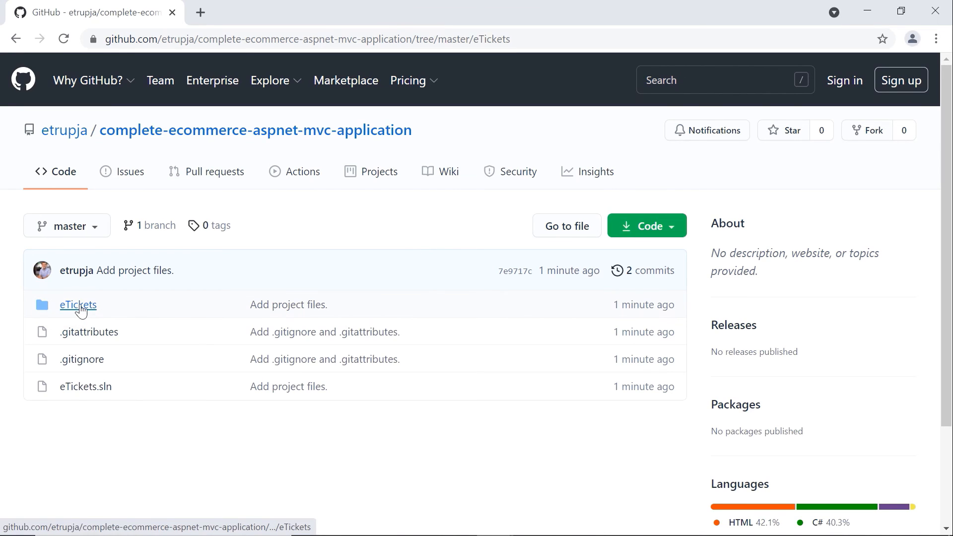
click(77, 305)
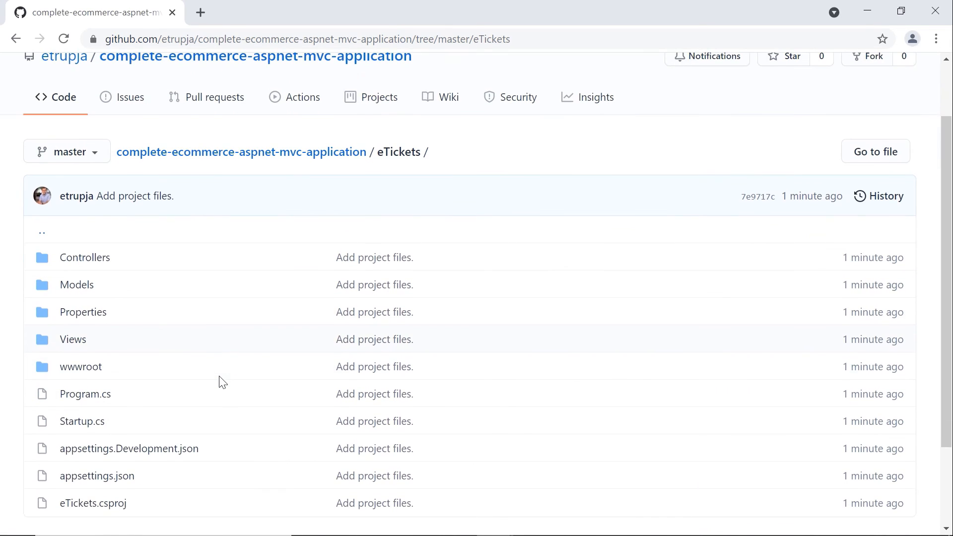